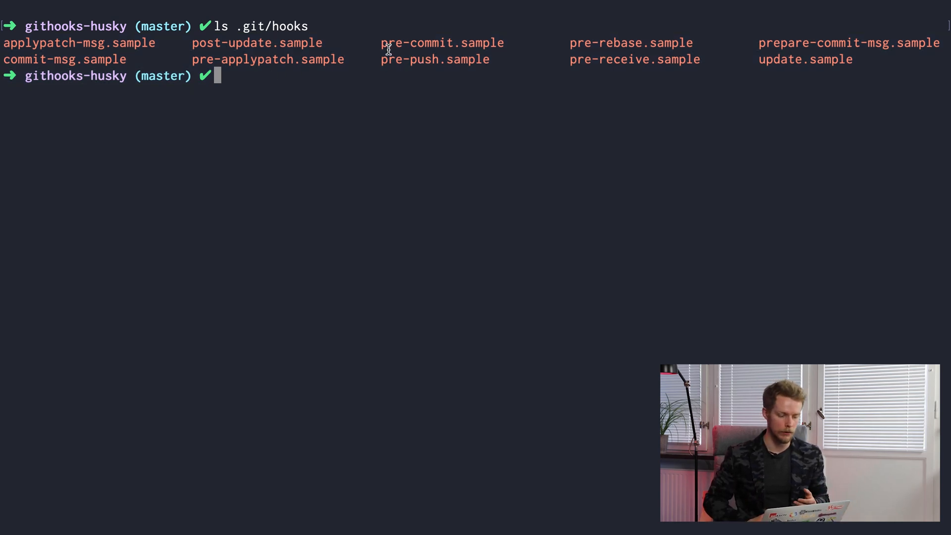
# Select a sample hook name and scroll through the pre-push.sample hook script.
pyautogui.doubleClick(441, 43)
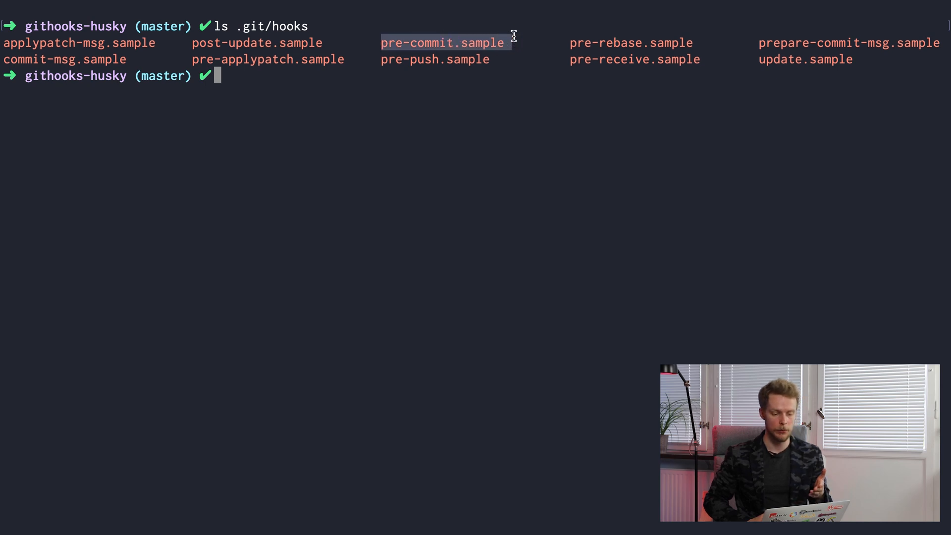
pyautogui.moveTo(586, 36)
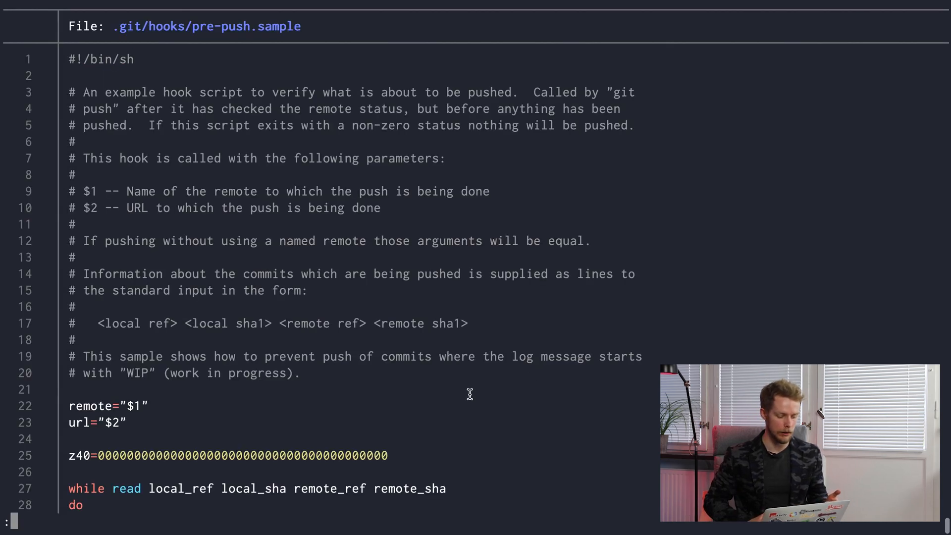
pyautogui.scroll(-3)
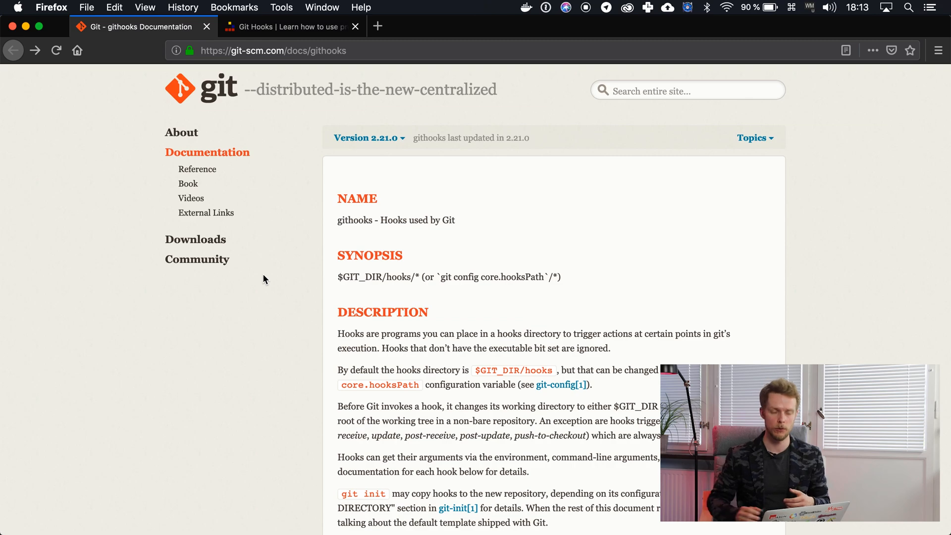
# Scroll through the git-scm.com githooks documentation describing Git's hooks.
pyautogui.scroll(-3)
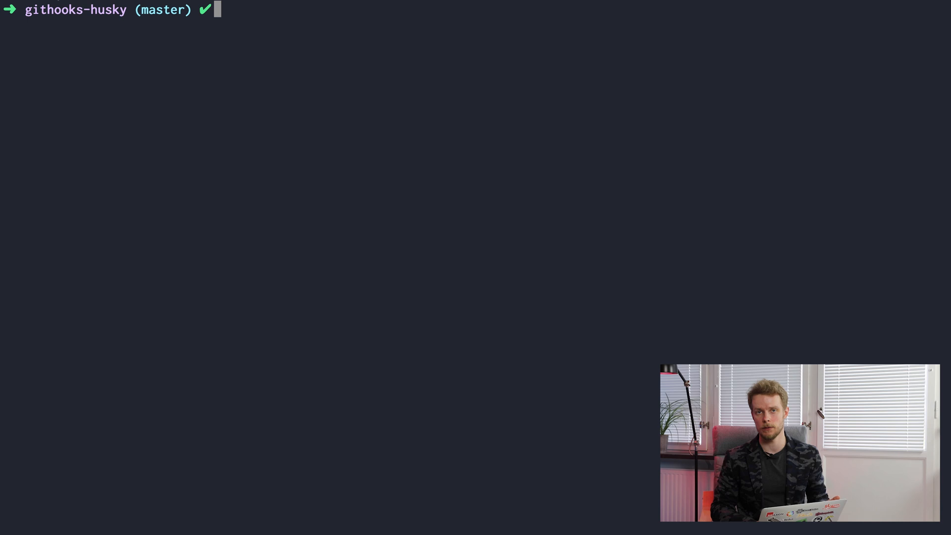
# Run 'npm install husky' in the githooks-husky project.
pyautogui.write('npm')
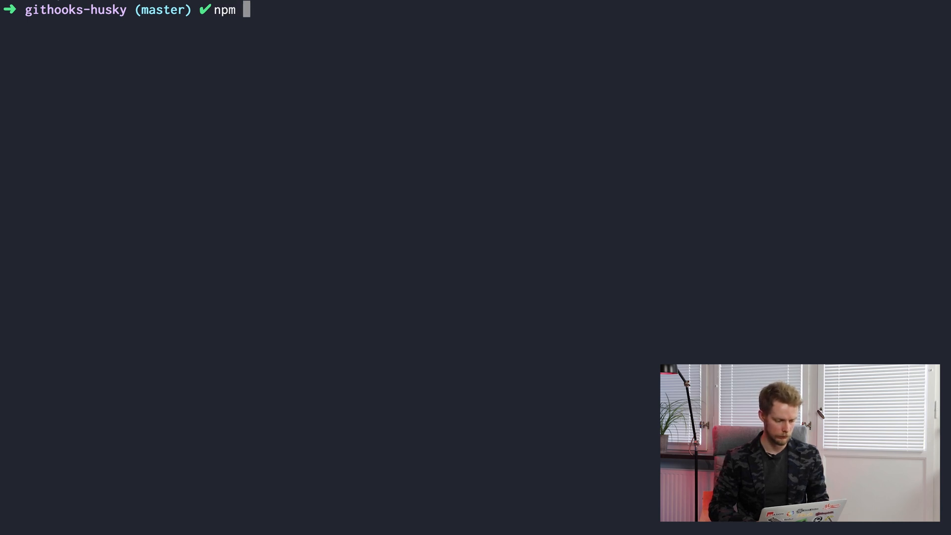
pyautogui.write('install hus')
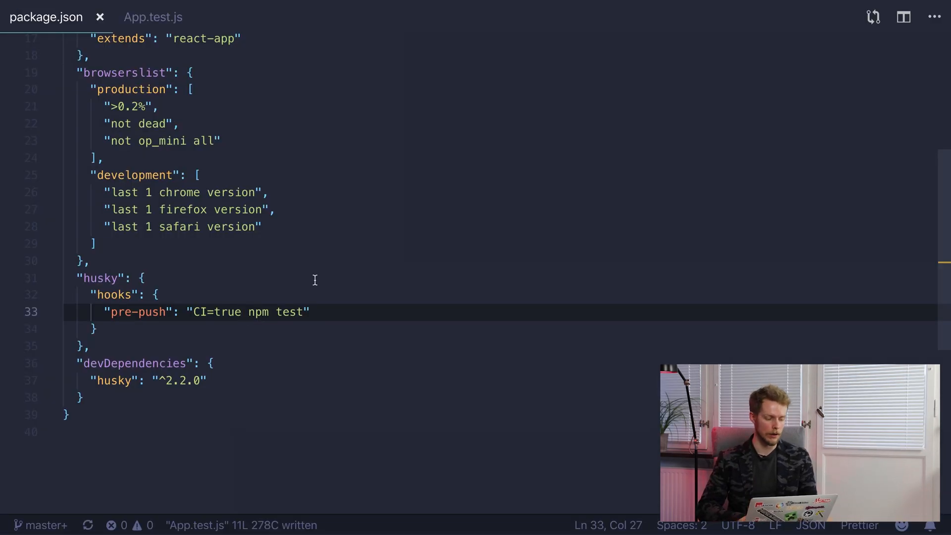
# Add the husky pre-push hook "CI=true npm test" to package.json and highlight CI=true.
pyautogui.press('v')
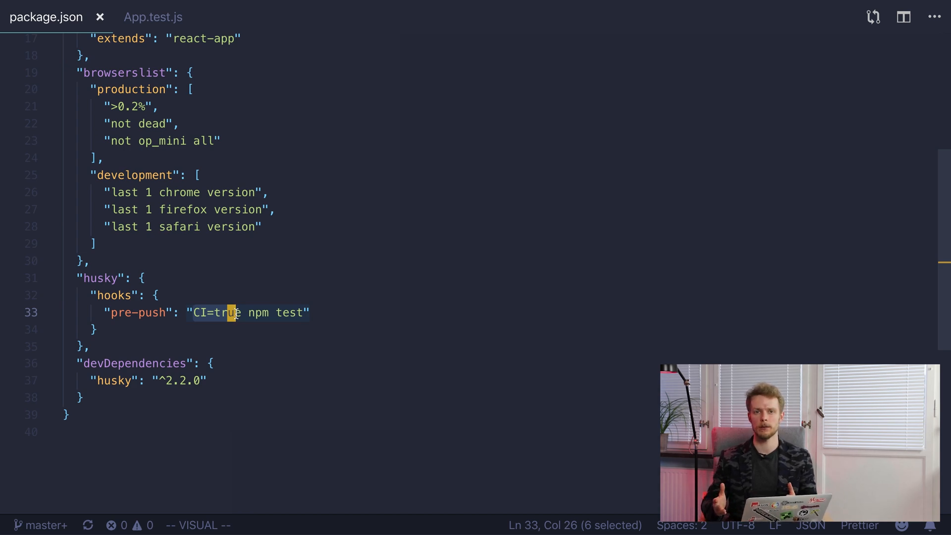
pyautogui.click(153, 16)
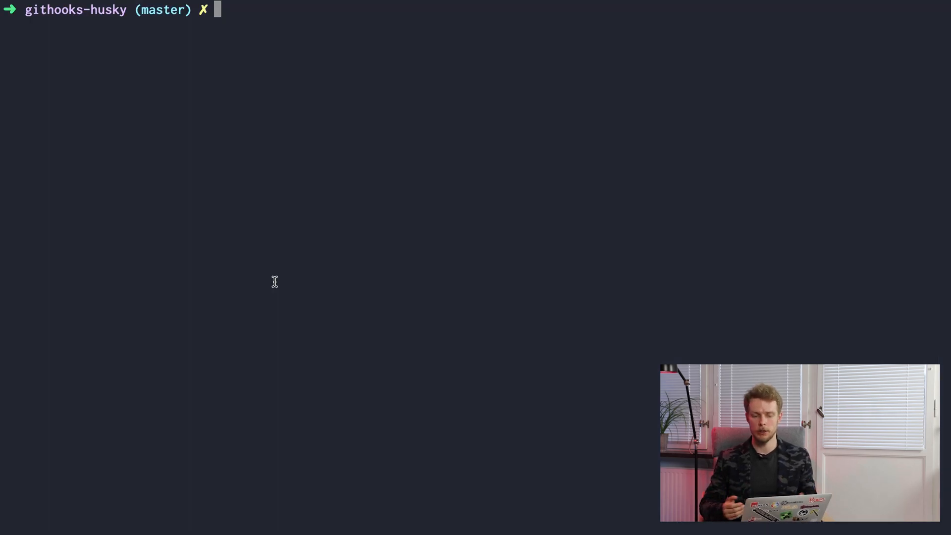
# Stage all changes, commit as 'Failing test', and run git push.
pyautogui.write('git add .')
pyautogui.write('git commit')
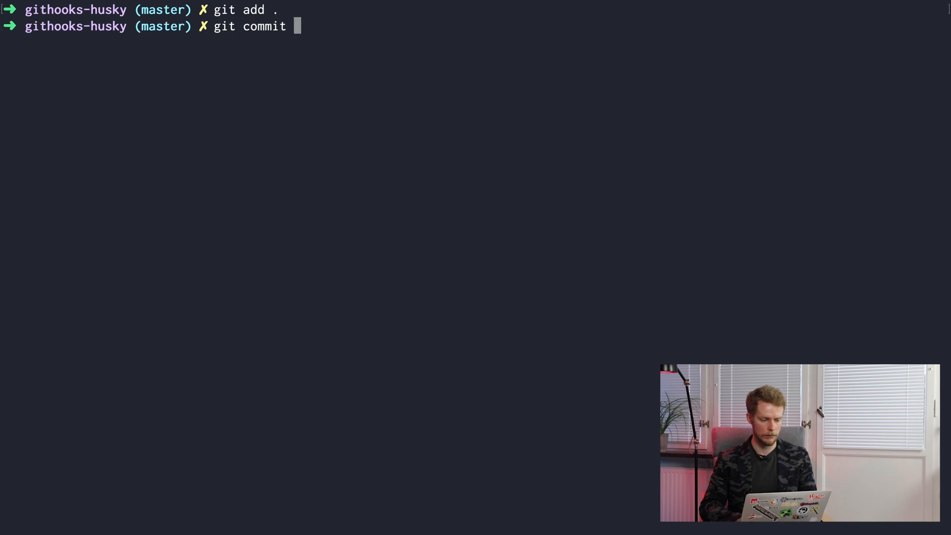
pyautogui.write('-m "F')
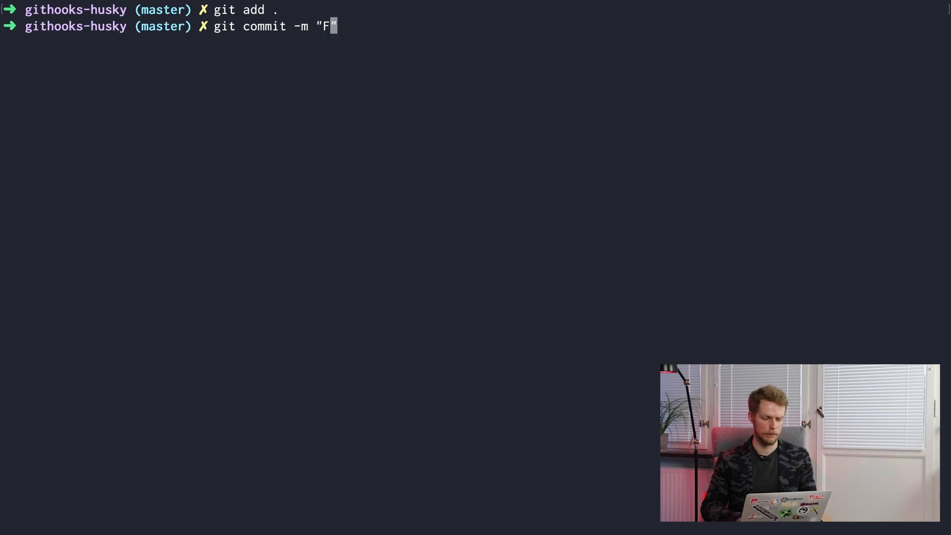
pyautogui.write('ailing test')
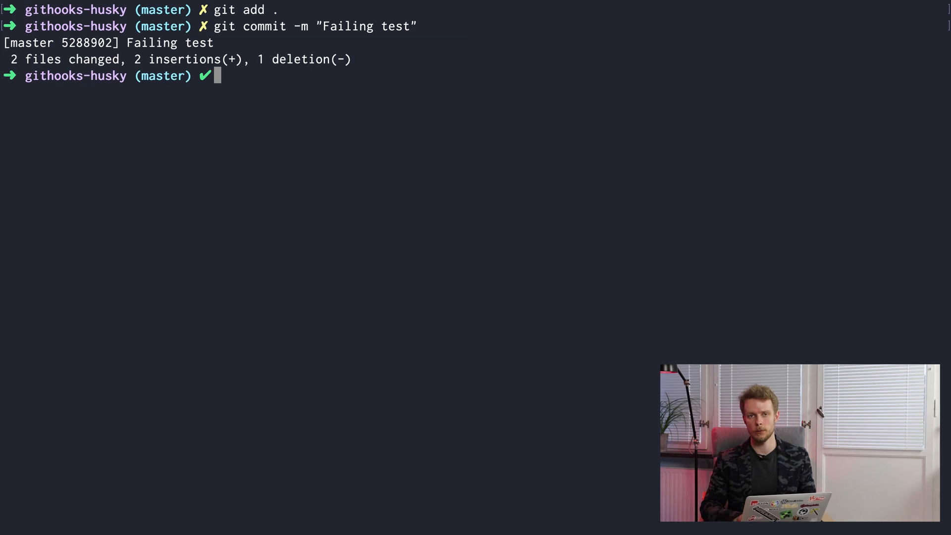
pyautogui.write('git push')
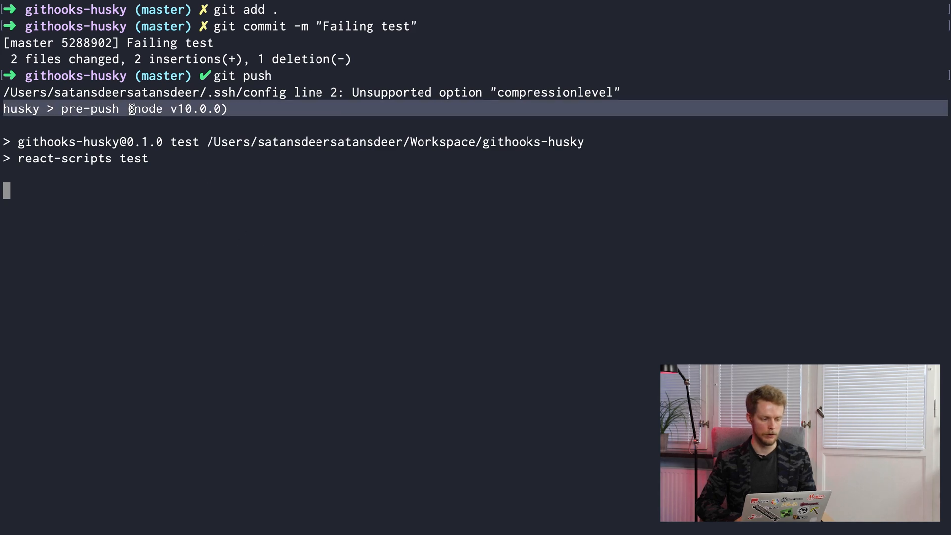
pyautogui.moveTo(518, 154)
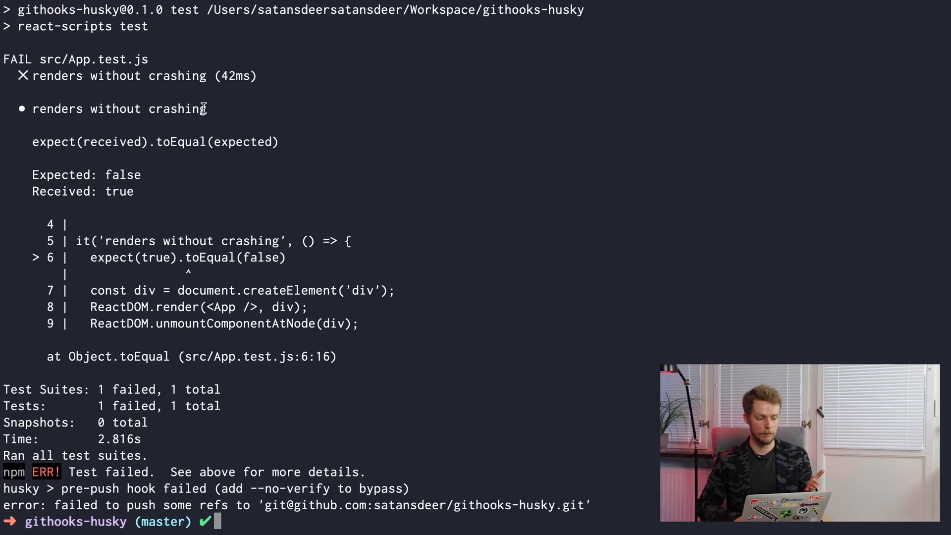
pyautogui.moveTo(328, 349)
pyautogui.write('git')
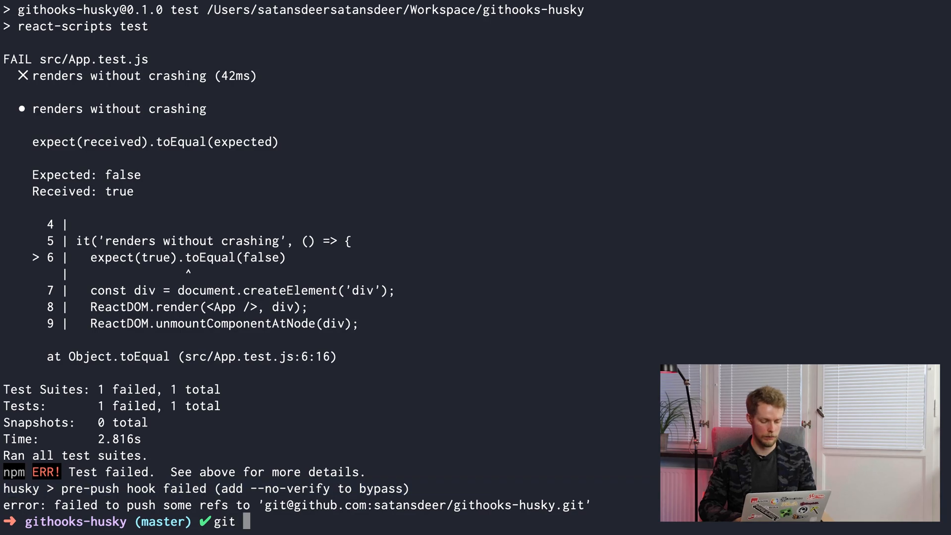
# Finish typing 'git add' and run it to restage the changes.
pyautogui.write('d')
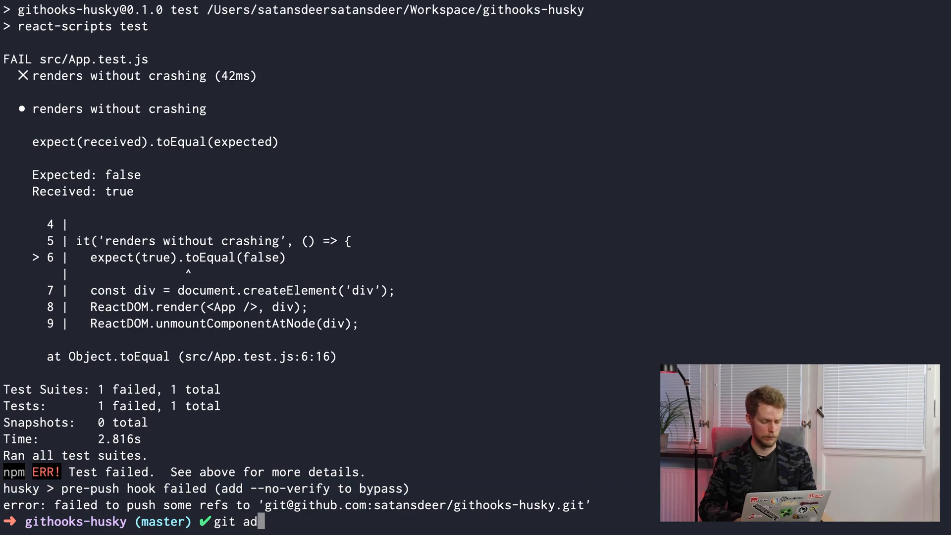
pyautogui.press('Enter')
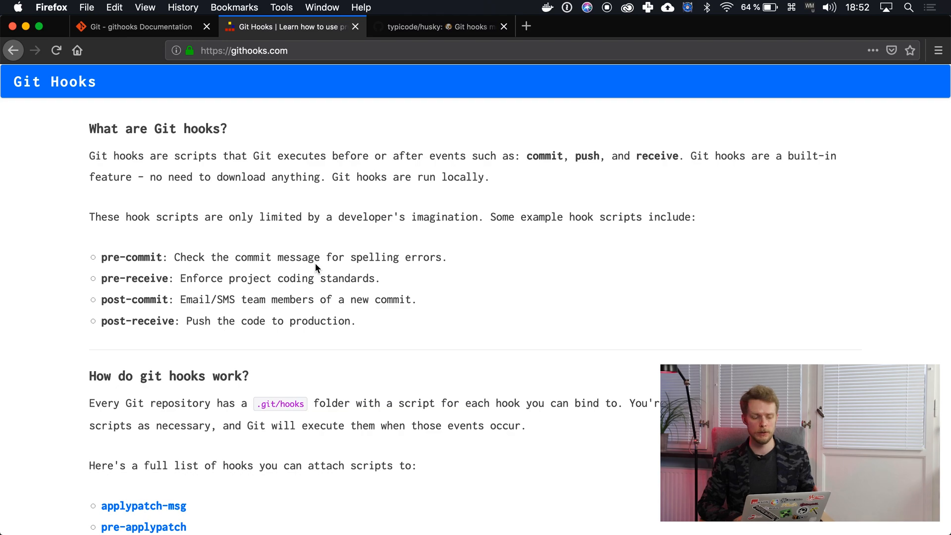
# Highlight the githooks.com address and scroll down to the Projects list including Husky.
pyautogui.click(243, 50)
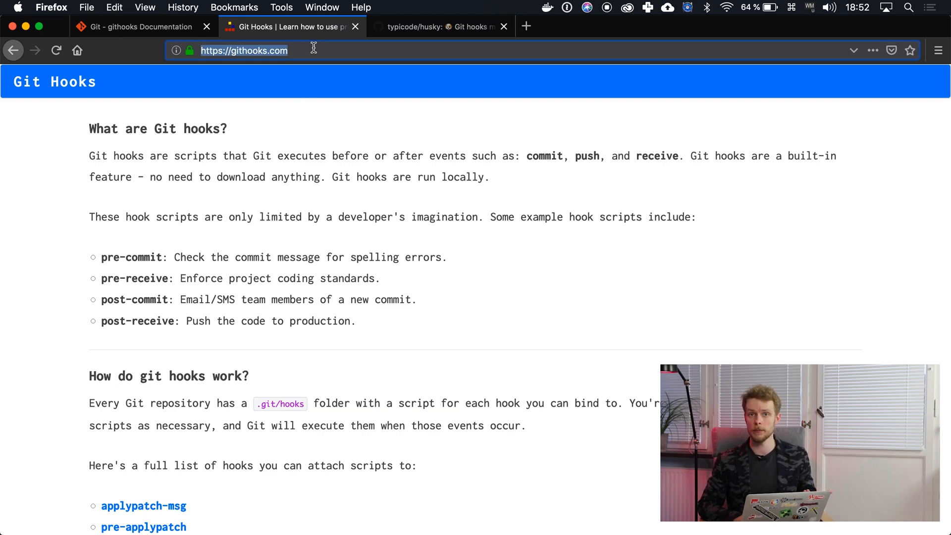
pyautogui.scroll(-3)
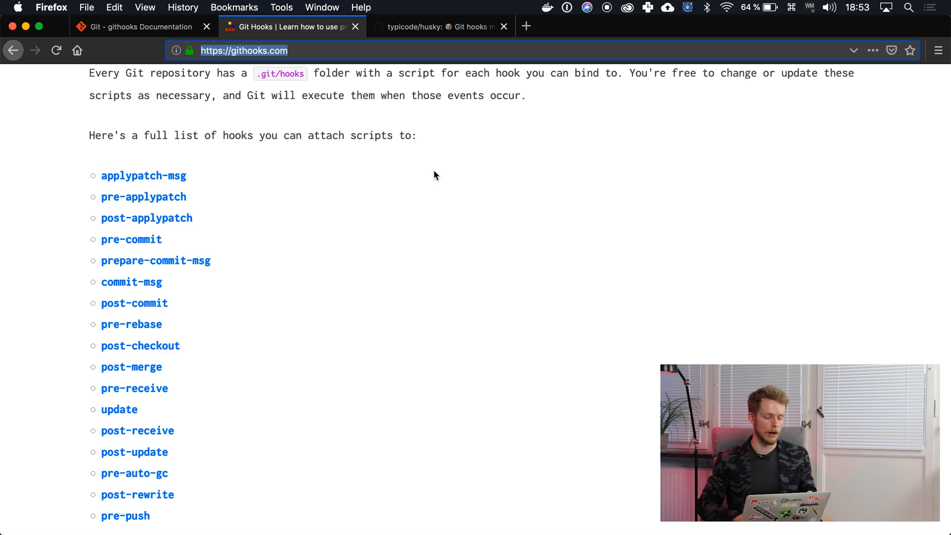
pyautogui.scroll(-3)
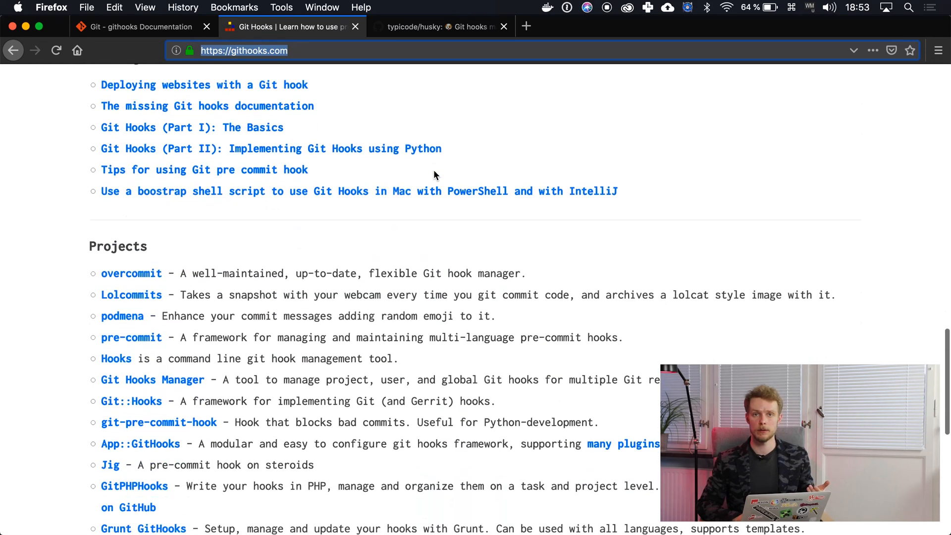
pyautogui.scroll(-3)
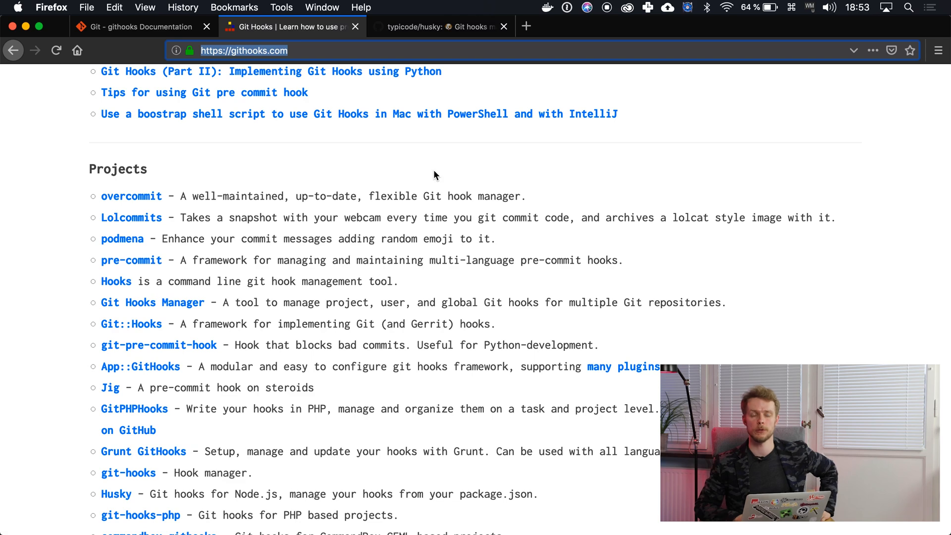
pyautogui.scroll(-3)
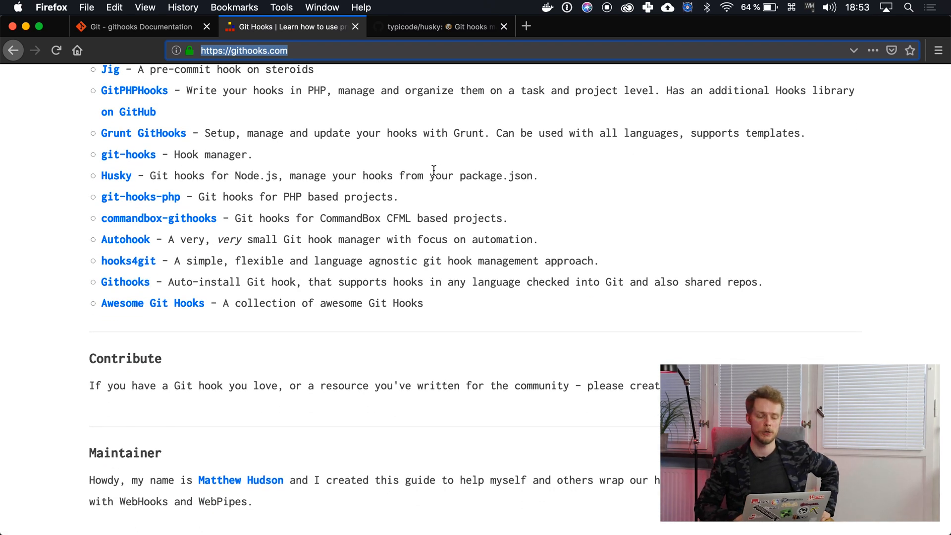